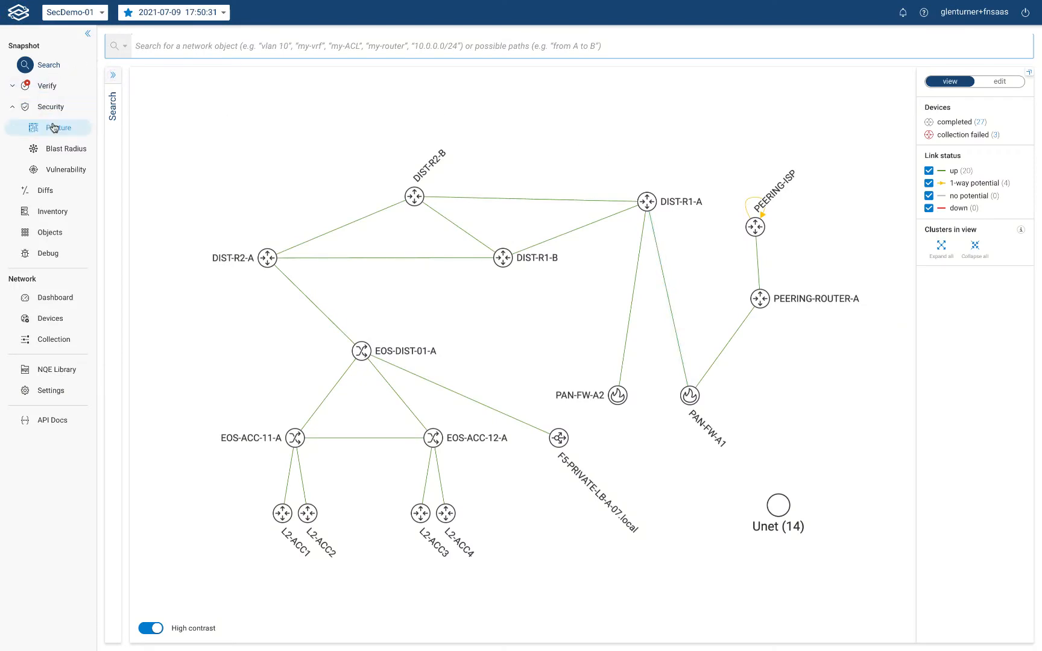
- Go to Blast Radius under Security to reach the reachability search form
{"action": "left_click", "coordinate": [65, 148]}
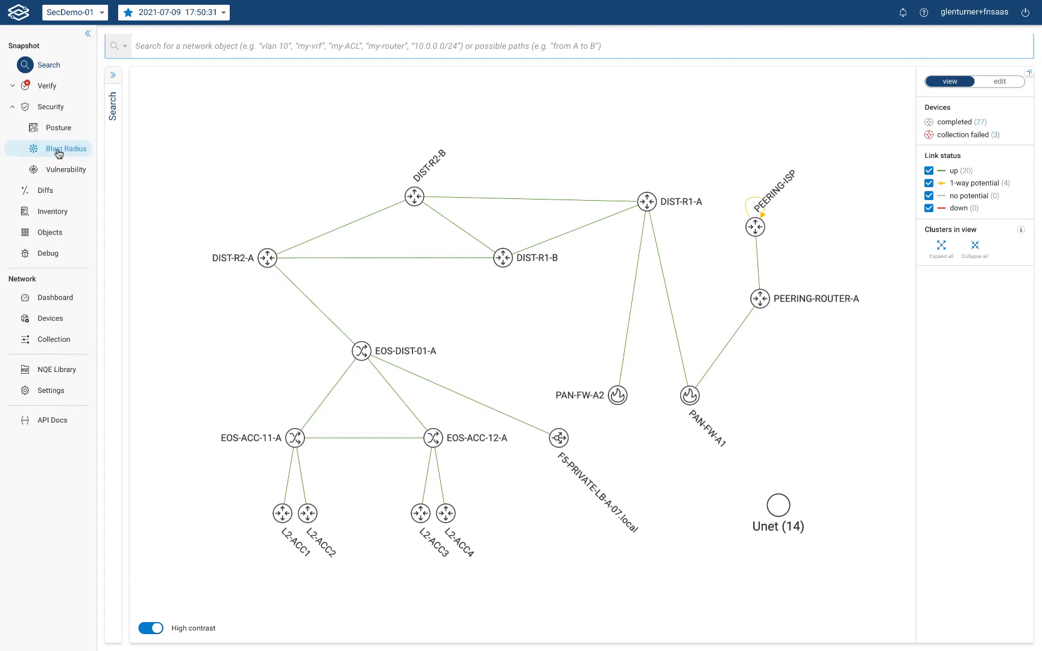
{"action": "left_click", "coordinate": [65, 148]}
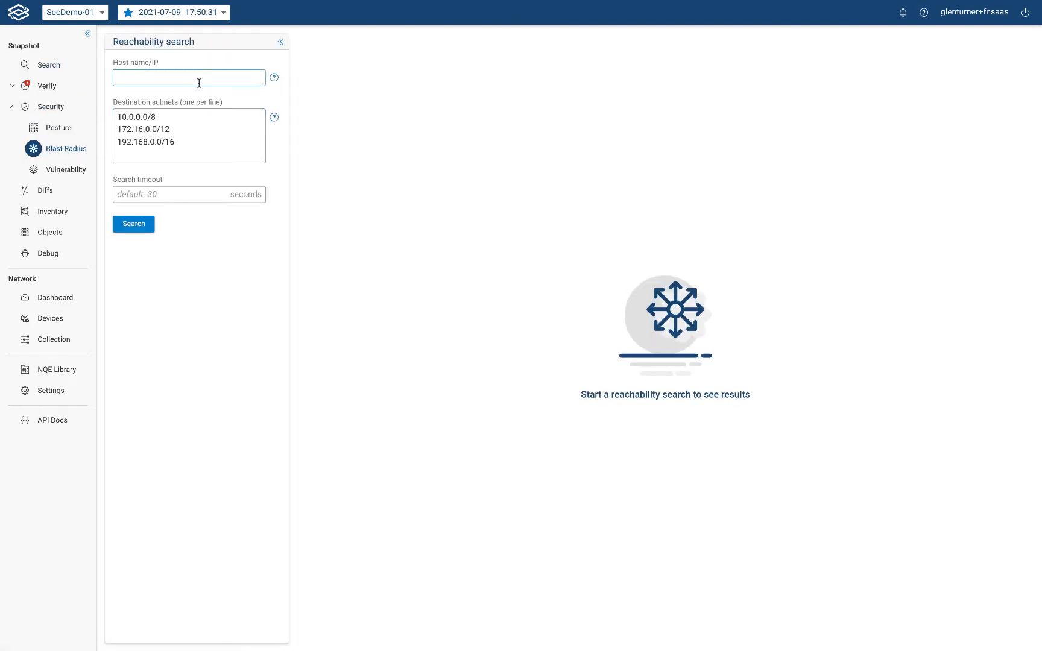
- Run the reachability search for infected host 10.17.5.57
{"action": "type", "text": "10.17.5.57"}
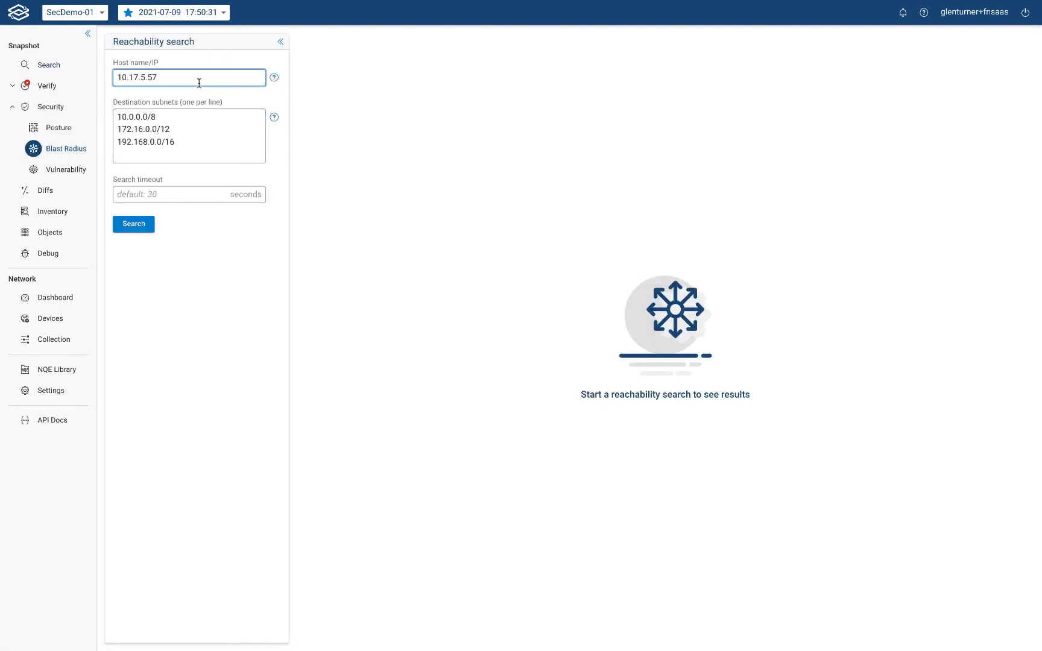
{"action": "left_click", "coordinate": [132, 224]}
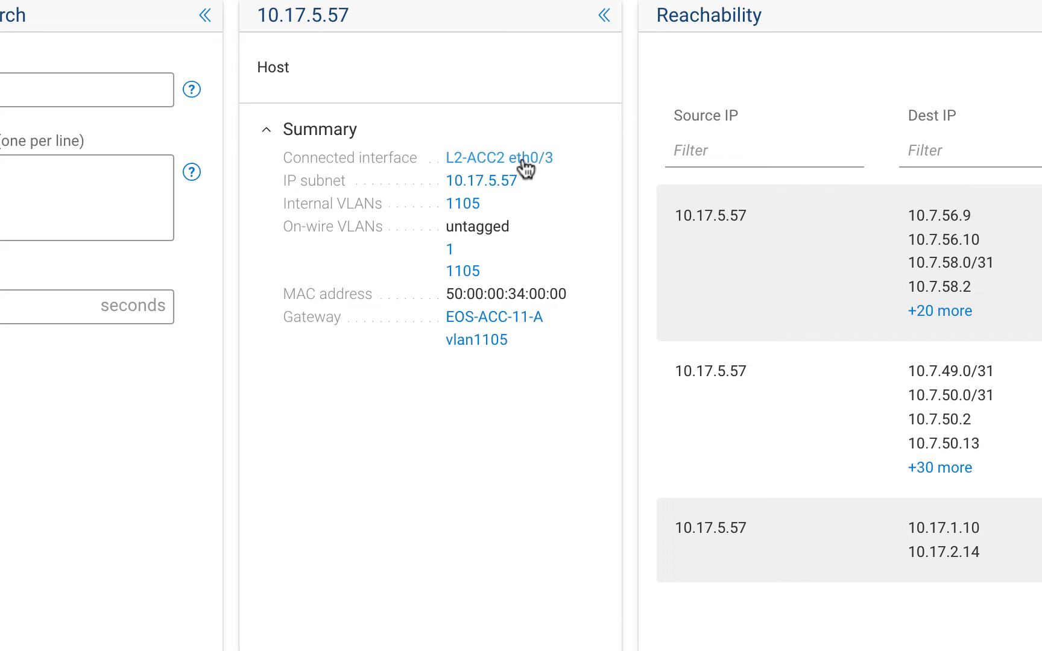
{"action": "mouse_move", "coordinate": [555, 174]}
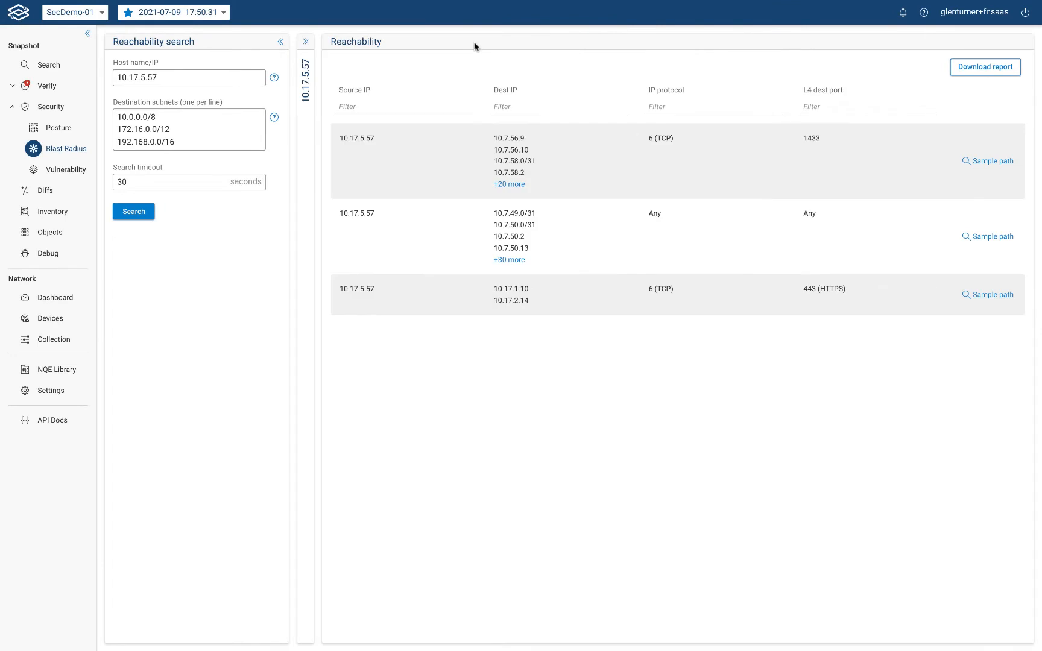
{"action": "mouse_move", "coordinate": [476, 75]}
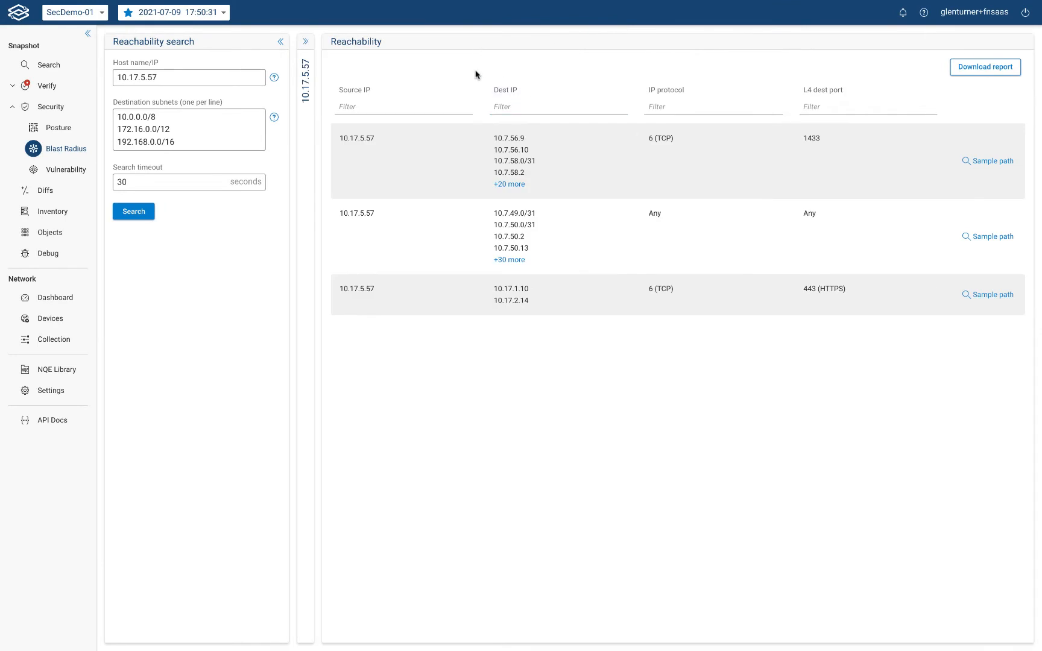
{"action": "mouse_move", "coordinate": [773, 214]}
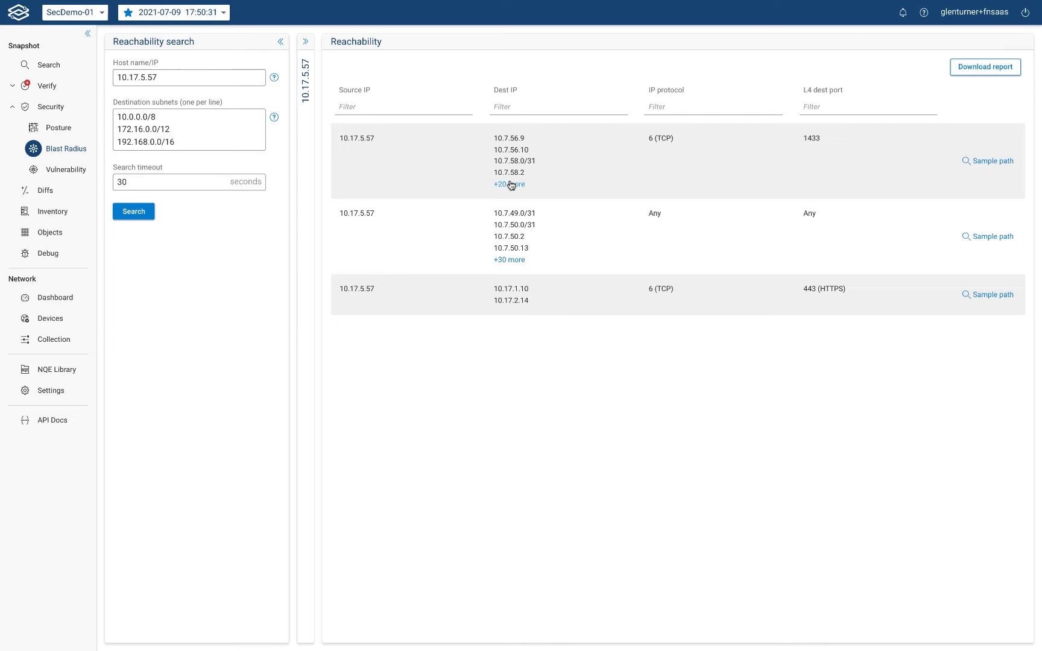
{"action": "left_click", "coordinate": [509, 184]}
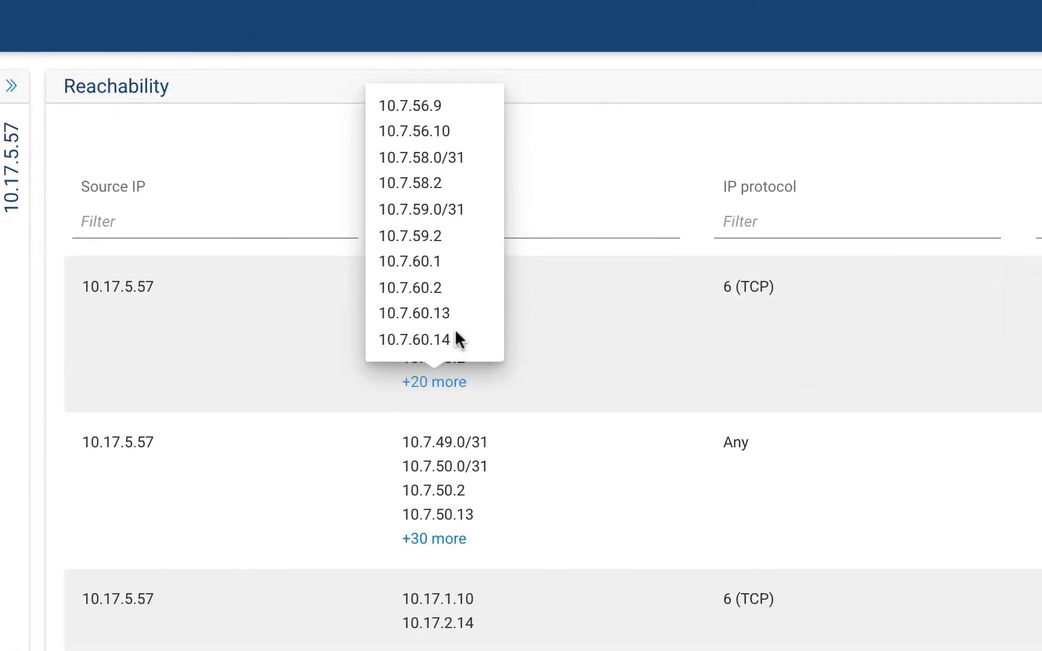
{"action": "mouse_move", "coordinate": [433, 538]}
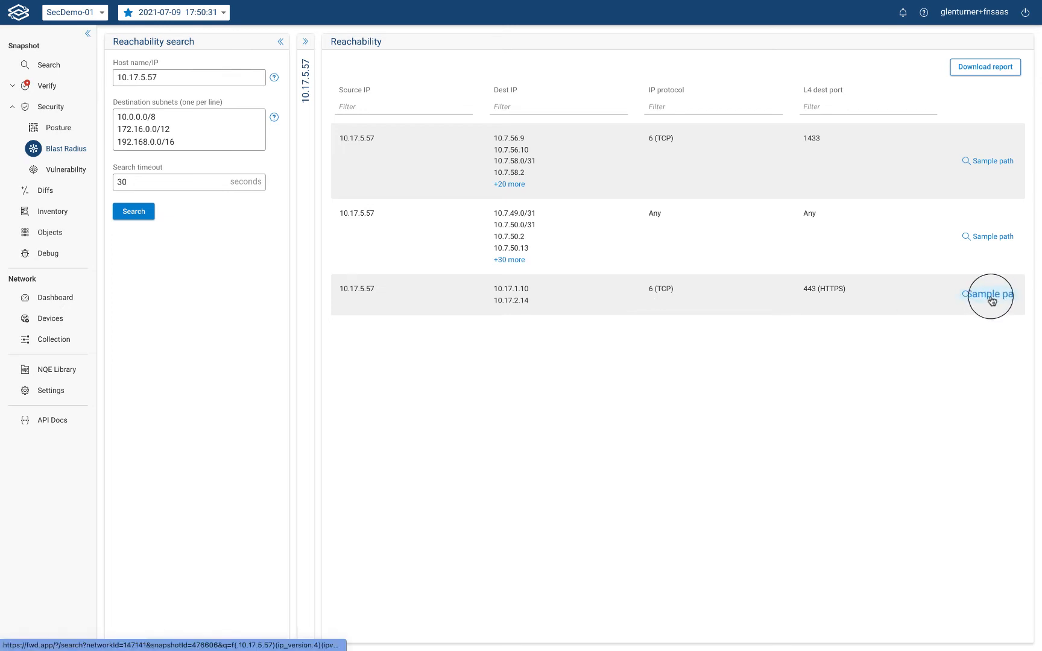
- Show the sample HTTPS path to 10.17.1.10 and inspect the PAN-FW-A2, F5 and second firewall hops
{"action": "left_click", "coordinate": [991, 295]}
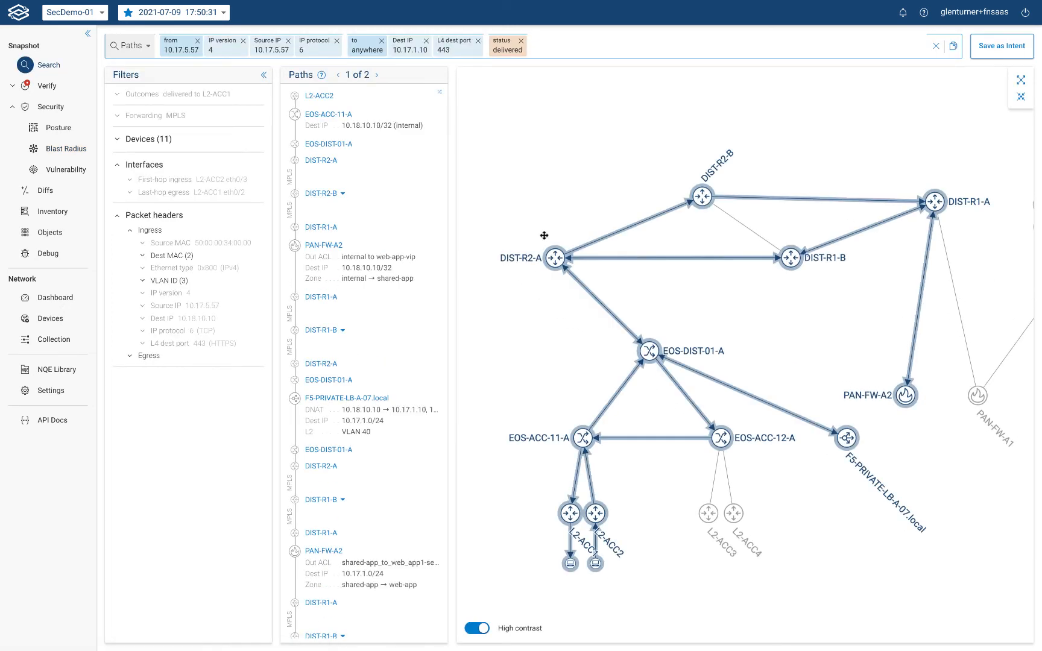
{"action": "left_click", "coordinate": [324, 245]}
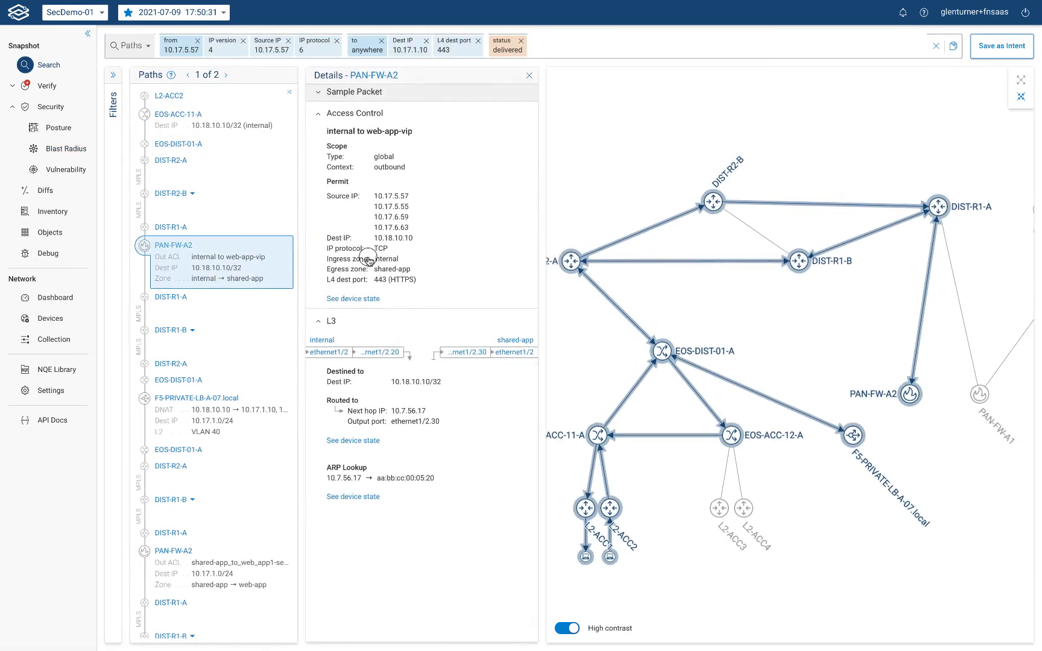
{"action": "left_click", "coordinate": [196, 398]}
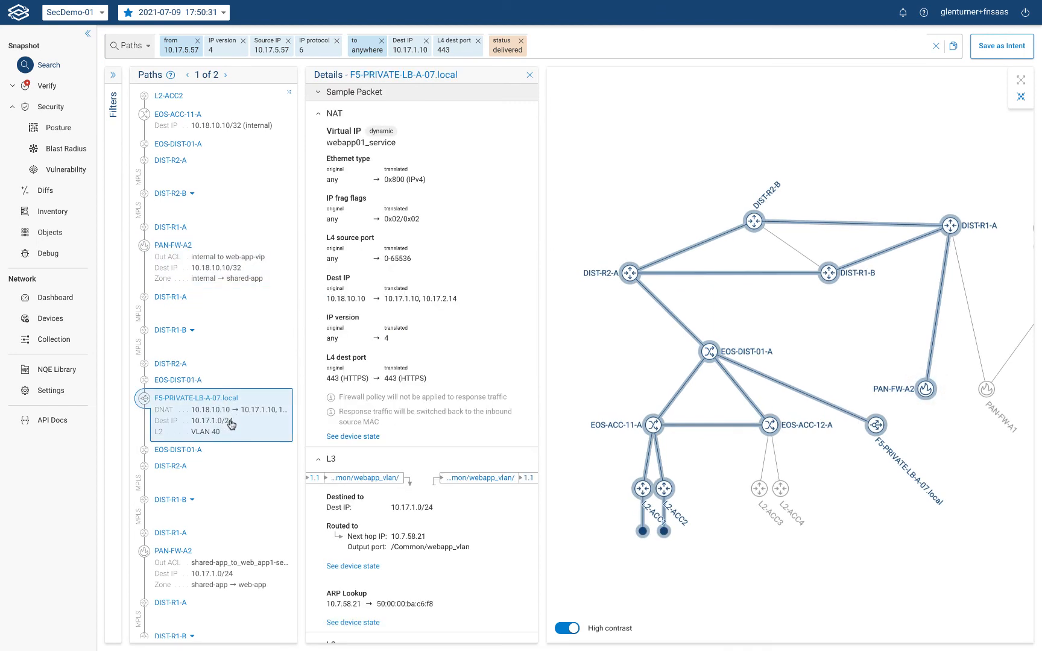
{"action": "left_click", "coordinate": [173, 550]}
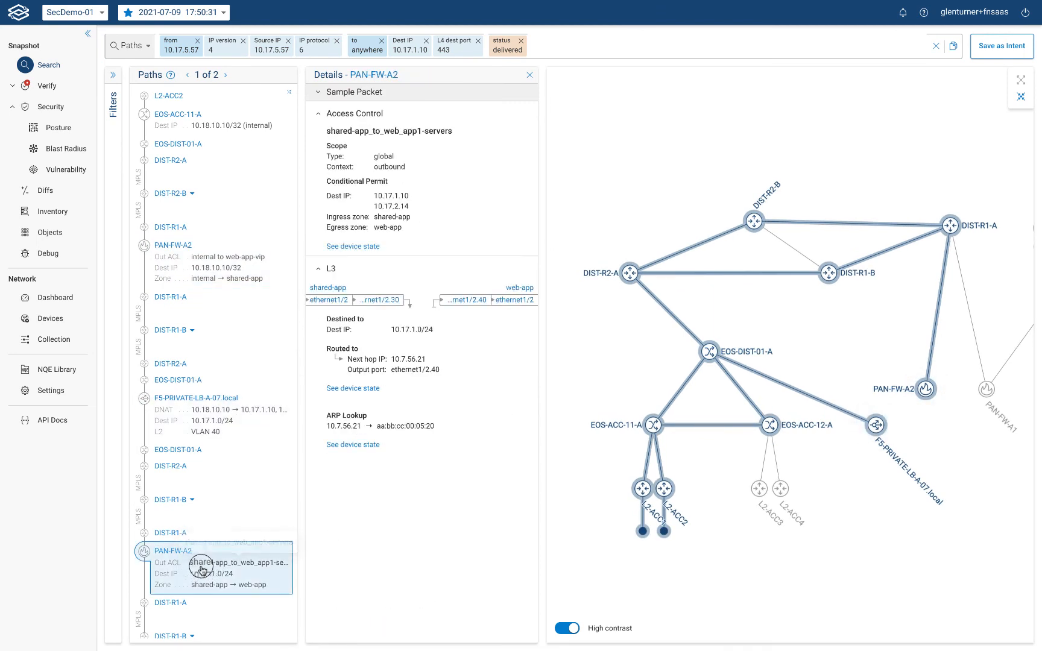